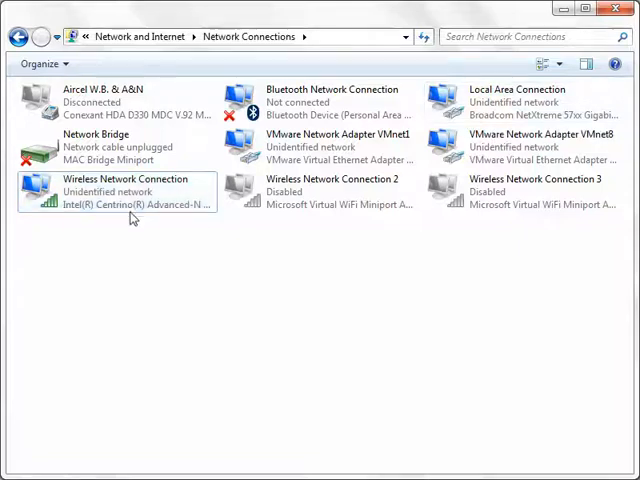
# Select the Wireless Network Connection in Network Connections.
pyautogui.click(125, 190)
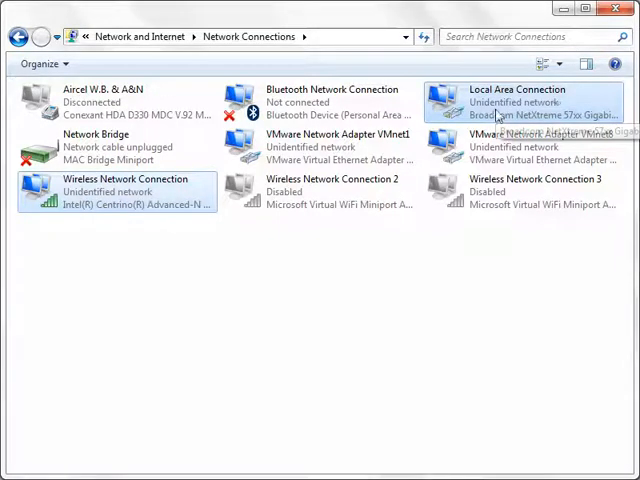
pyautogui.moveTo(500, 115)
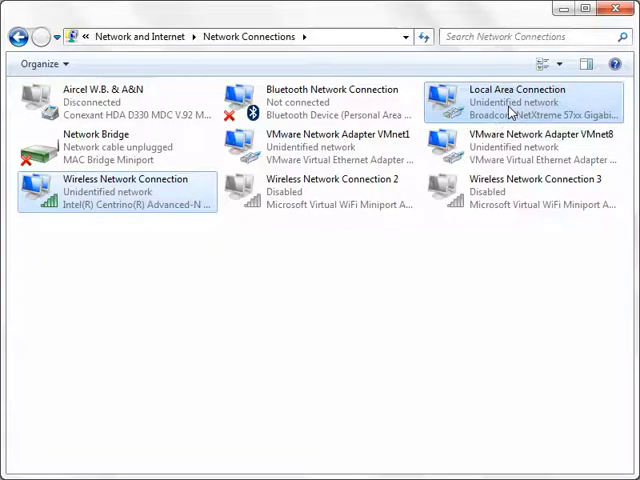
# Bridge the selected Wireless and Local Area connections via the right-click menu.
pyautogui.rightClick(511, 100)
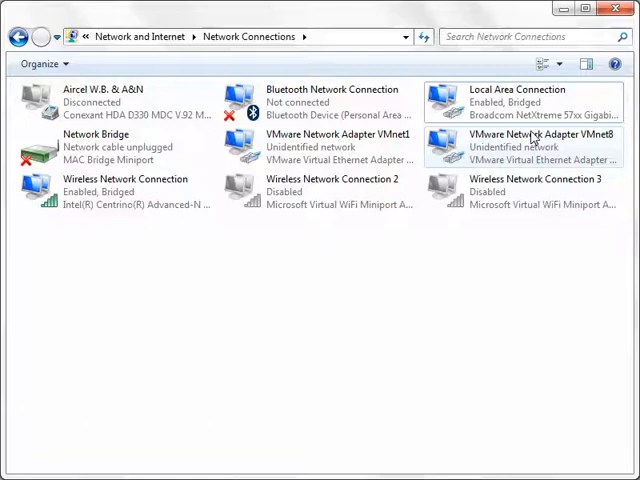
pyautogui.moveTo(229, 234)
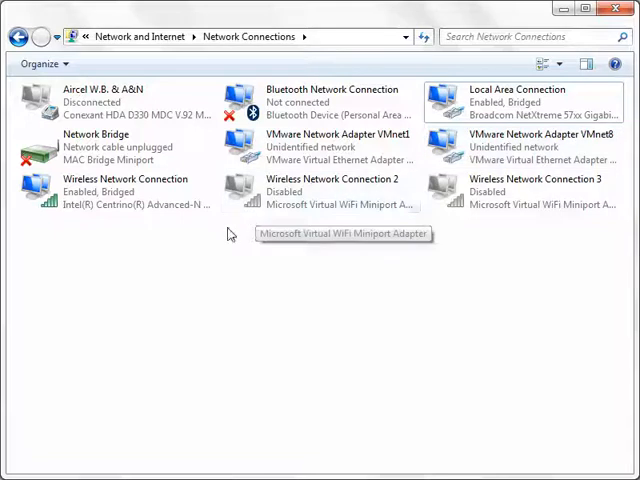
pyautogui.moveTo(222, 267)
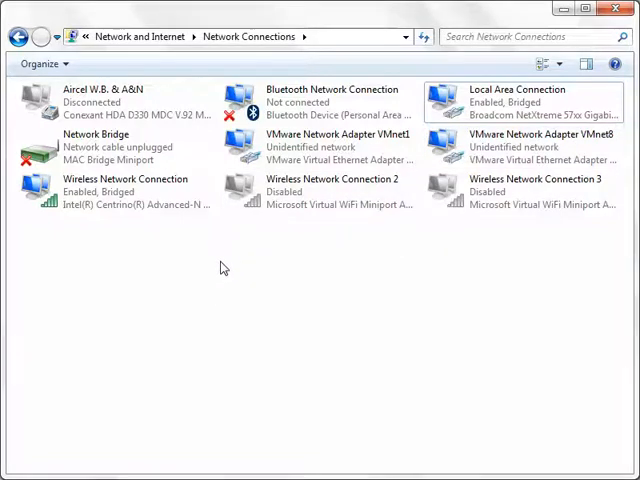
# Refresh the Network Connections window so the bridge shows dlink-0B00-5GHz.
pyautogui.rightClick(224, 267)
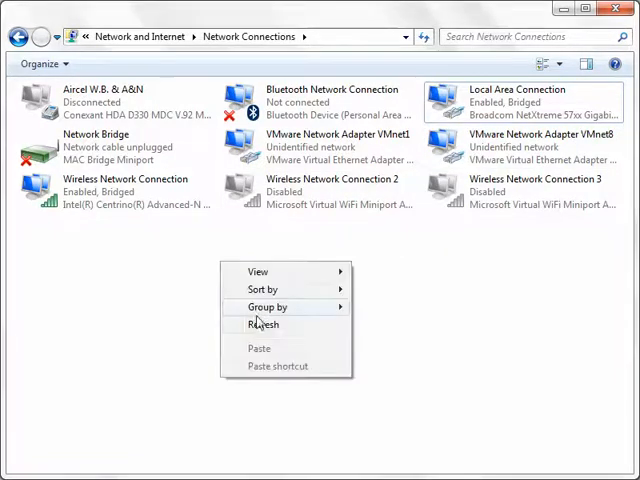
pyautogui.click(262, 324)
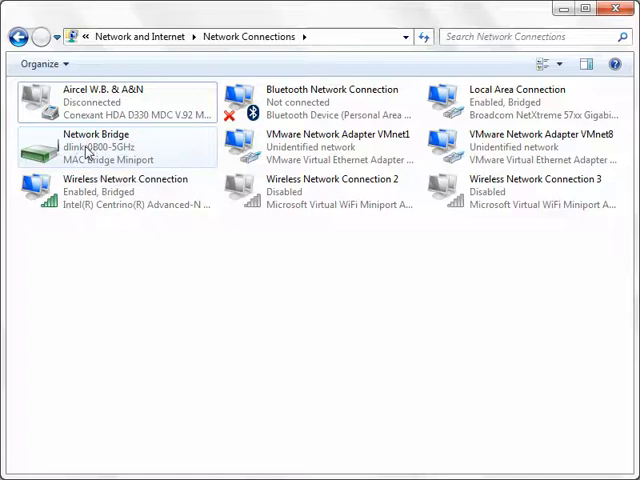
pyautogui.moveTo(97, 160)
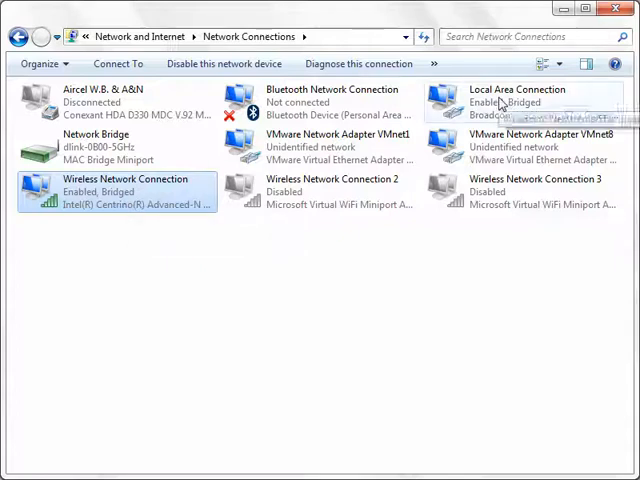
pyautogui.click(514, 100)
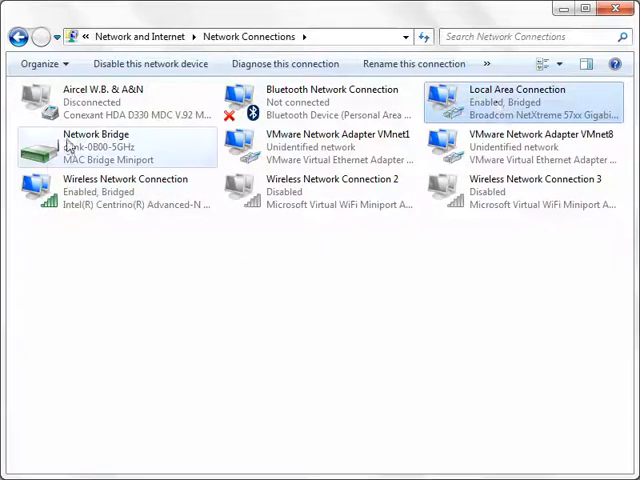